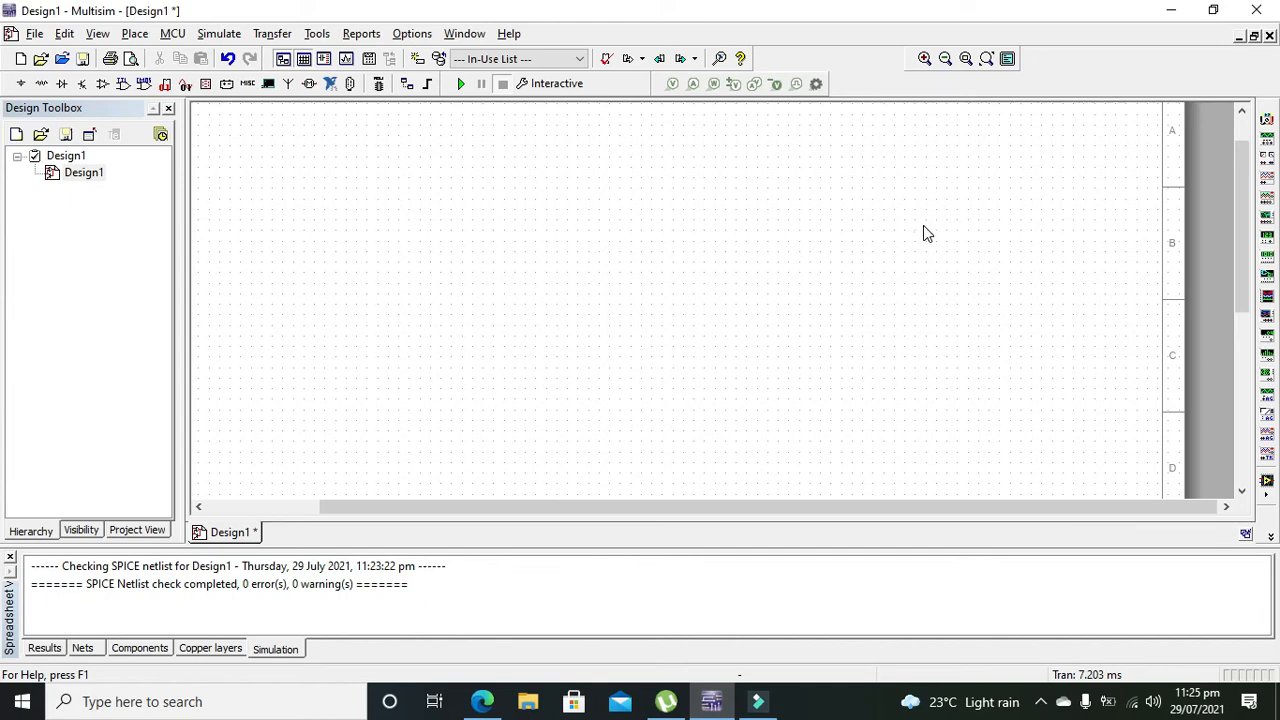
mouse_move(268, 84)
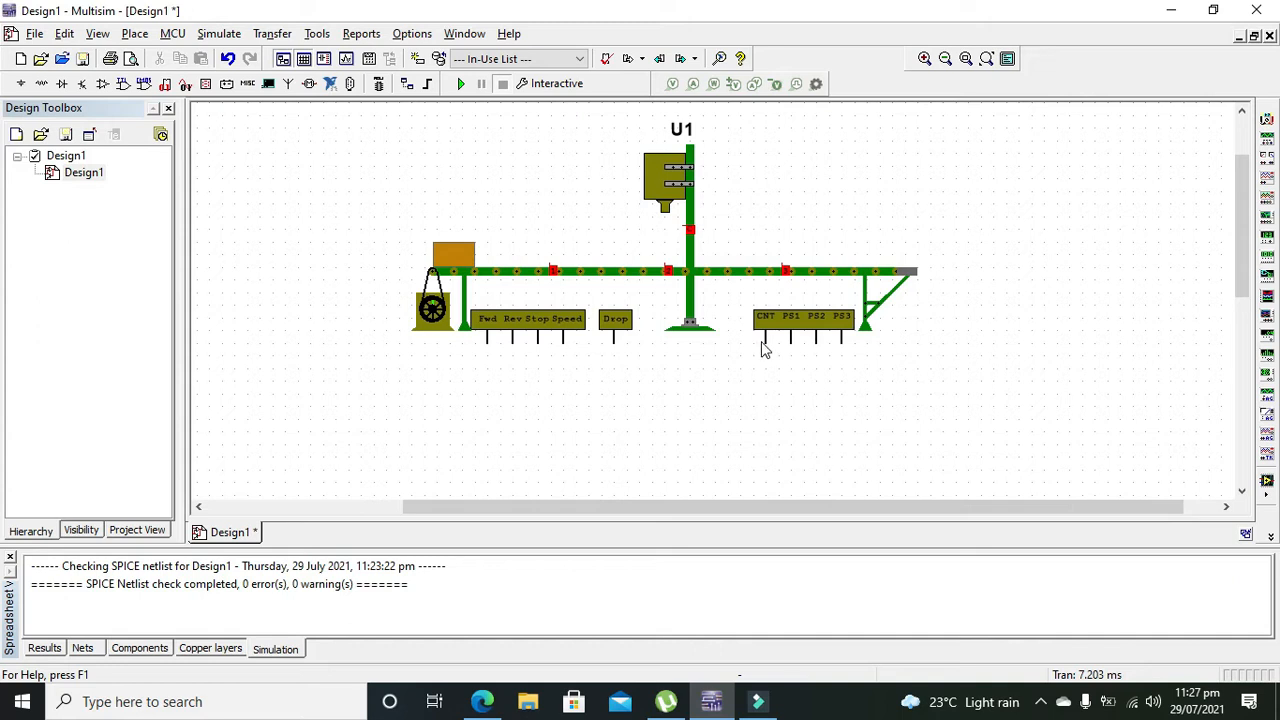
mouse_move(844, 344)
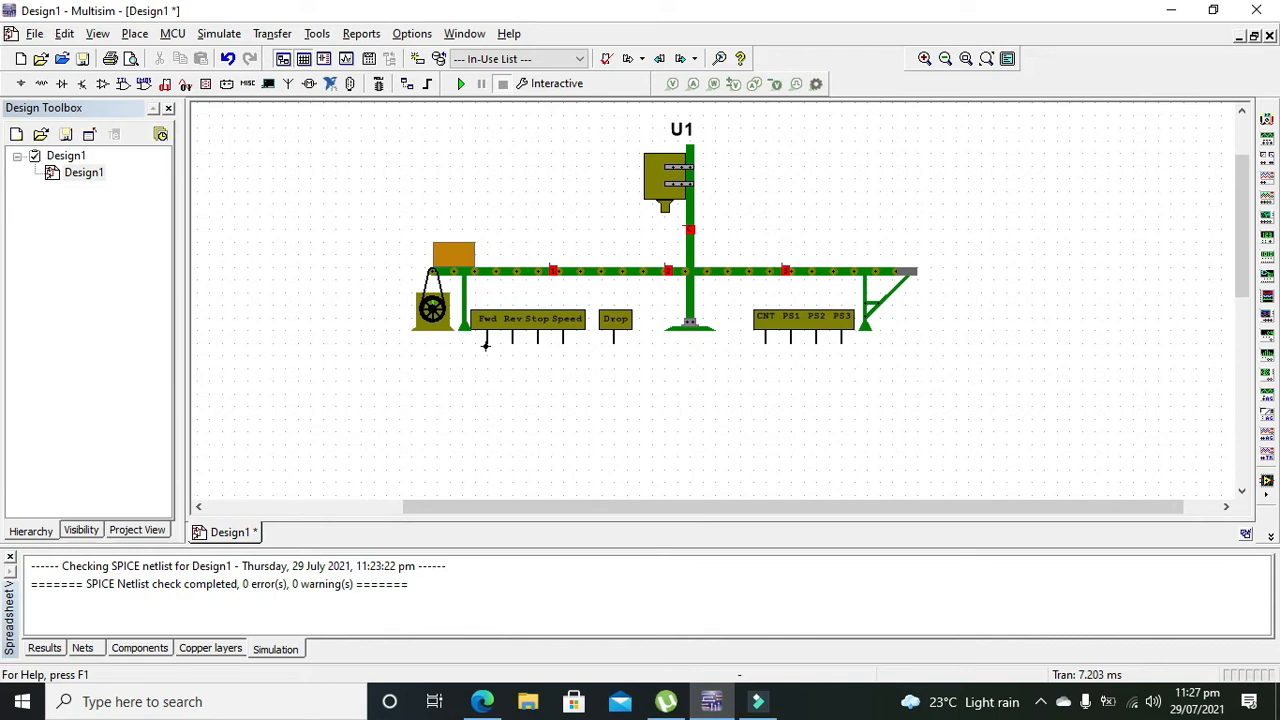
mouse_move(470, 356)
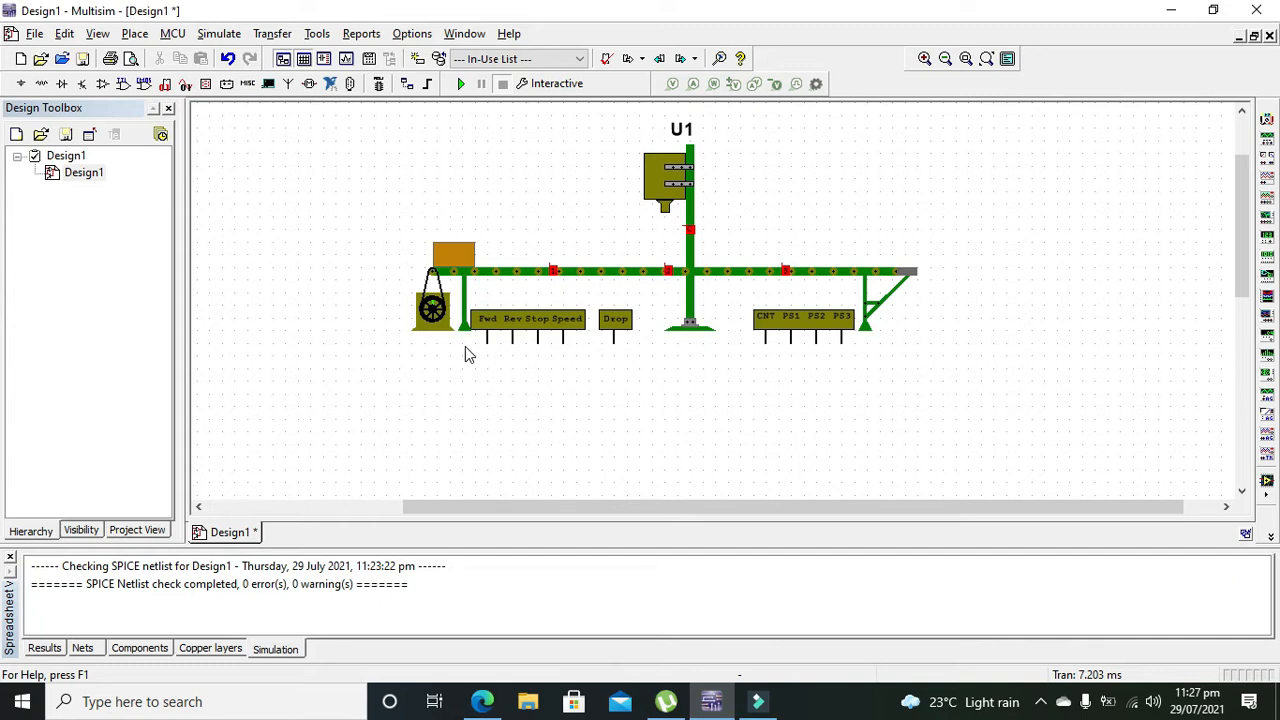
mouse_move(726, 404)
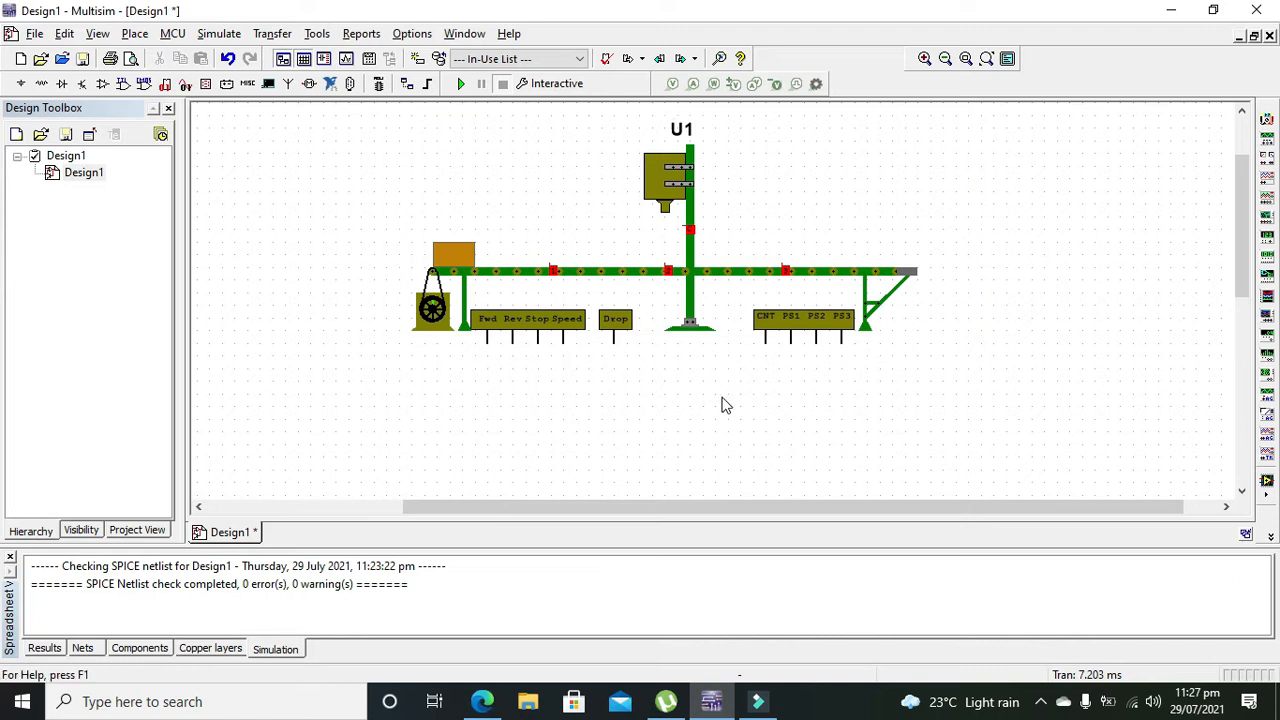
mouse_move(684, 124)
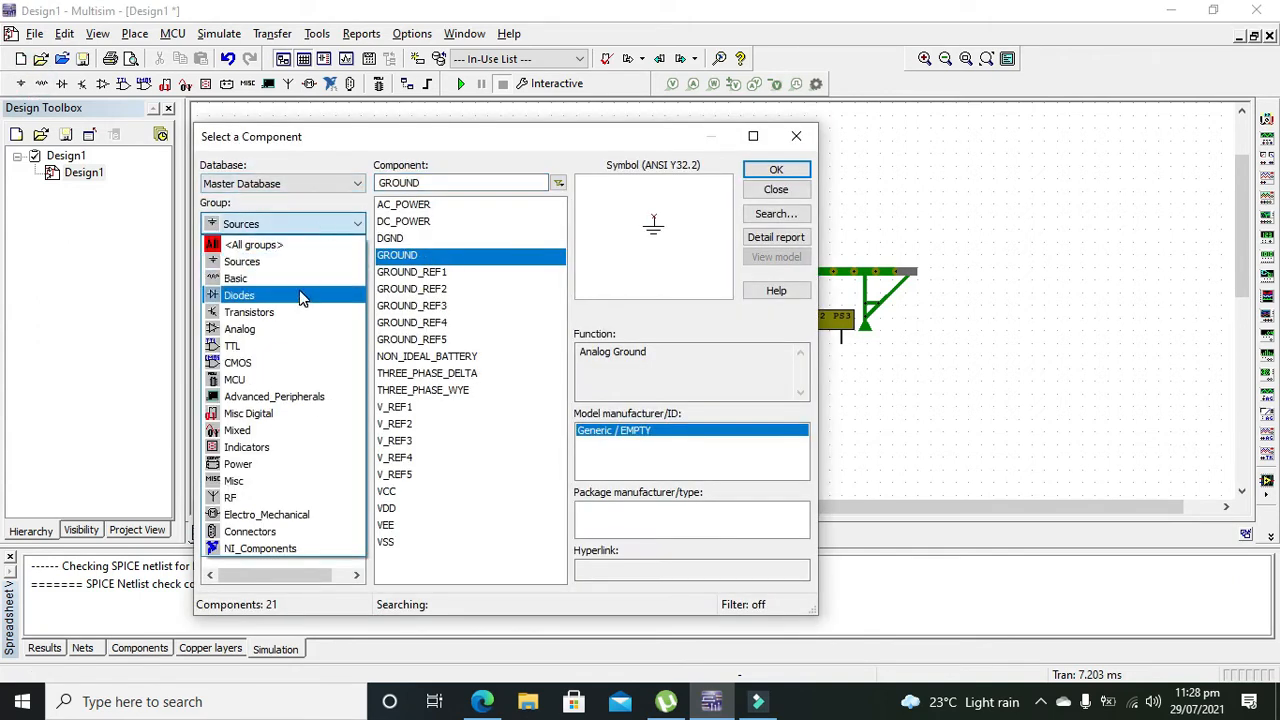
Step: Bring up the Select a Component dialog from the Place menu to browse parts
left_click(776, 168)
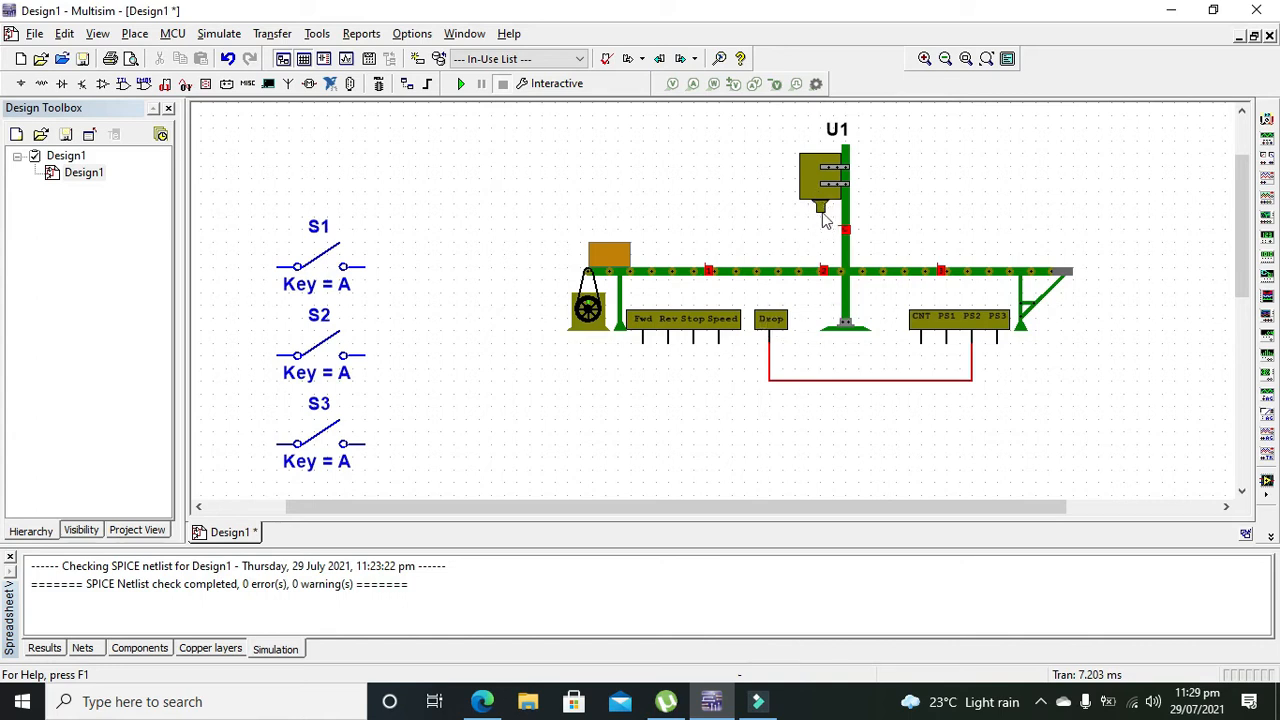